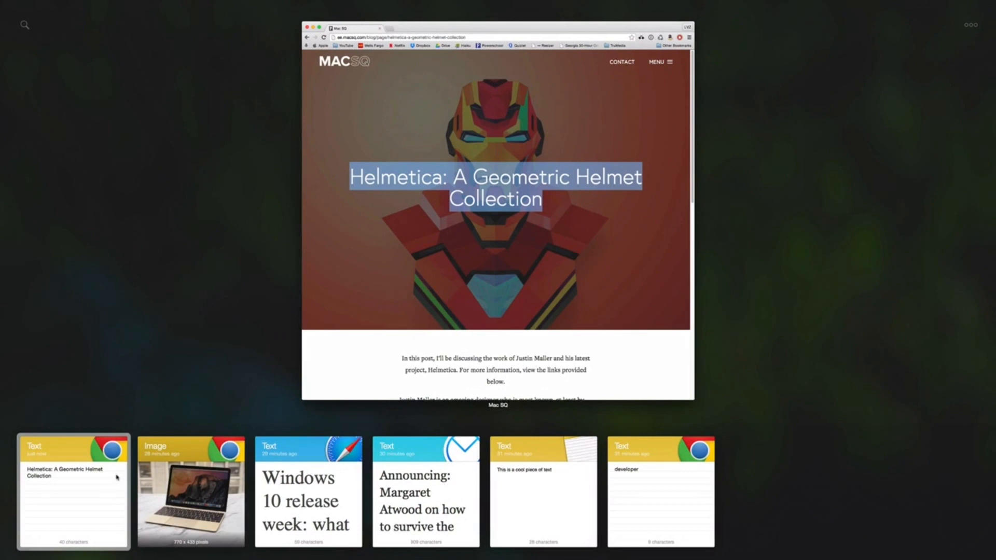
mouse_move(98, 489)
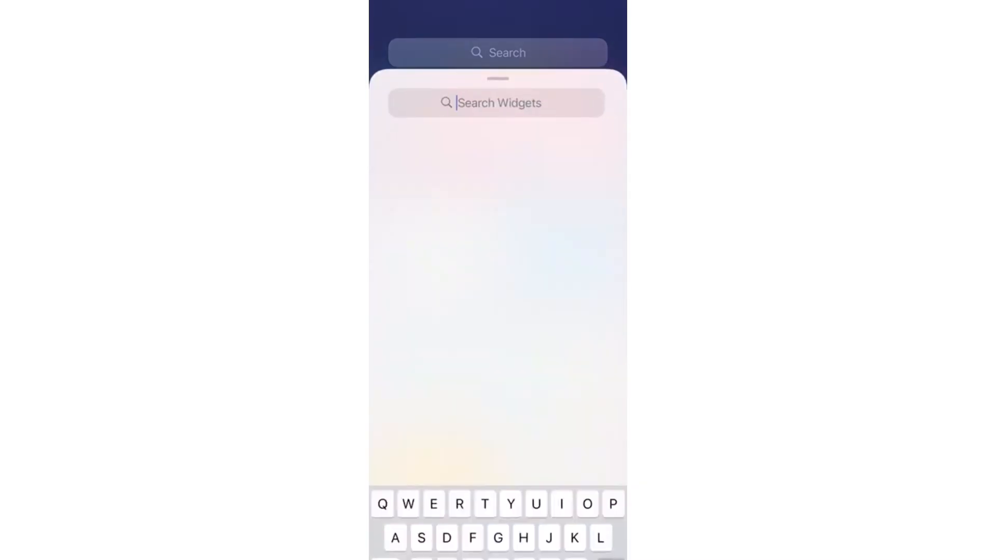
- Search widgets for 'Tod' and add the Today Snippet widget showing My Note
text(Tod)
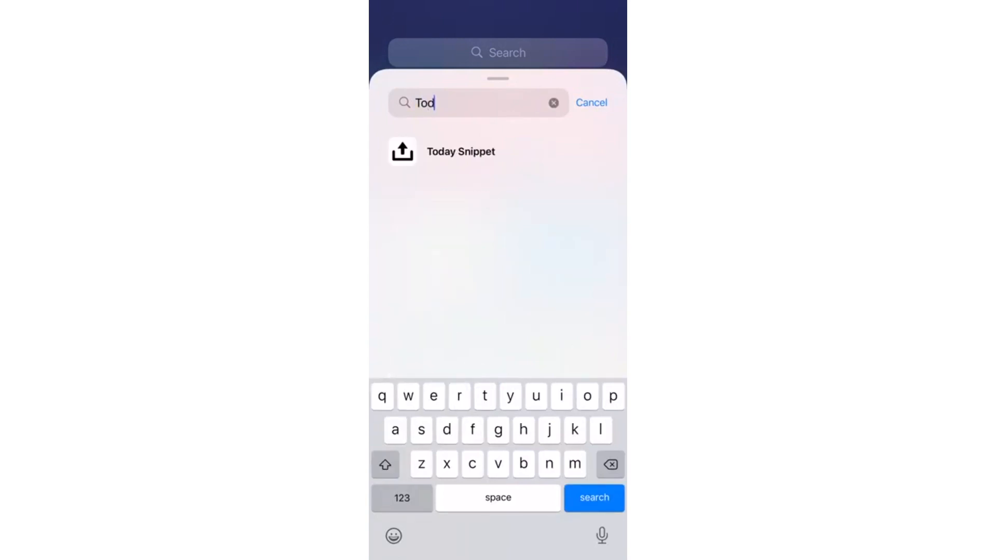
click(460, 151)
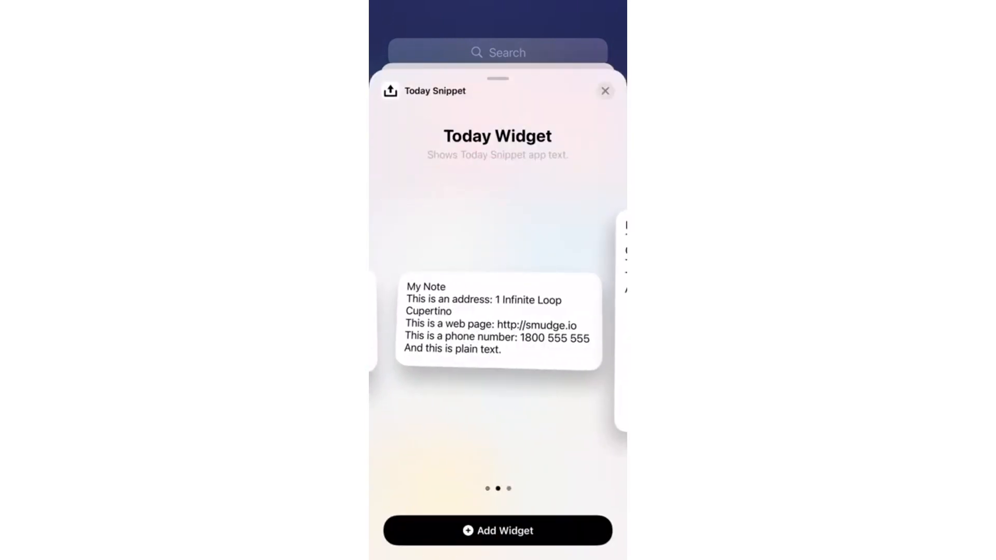
click(498, 531)
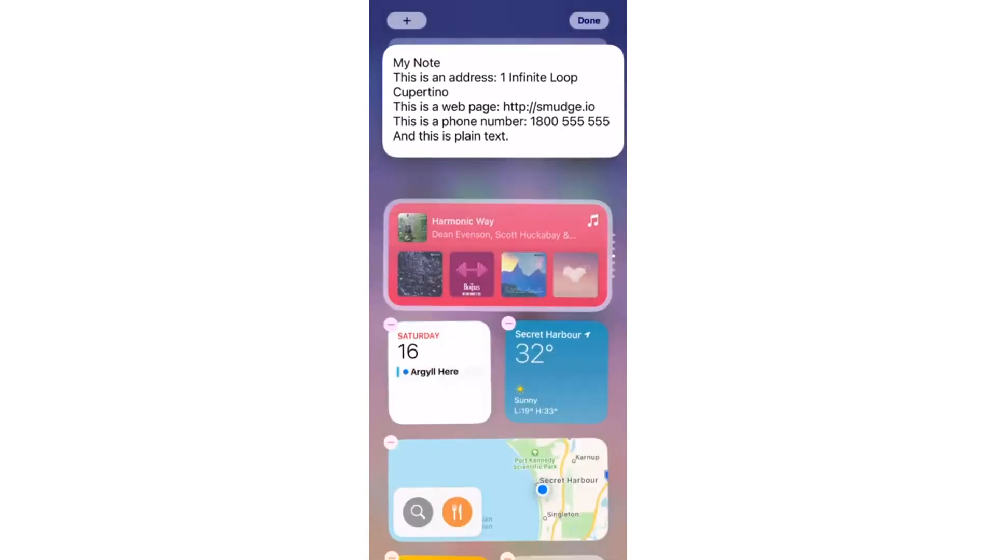
click(589, 20)
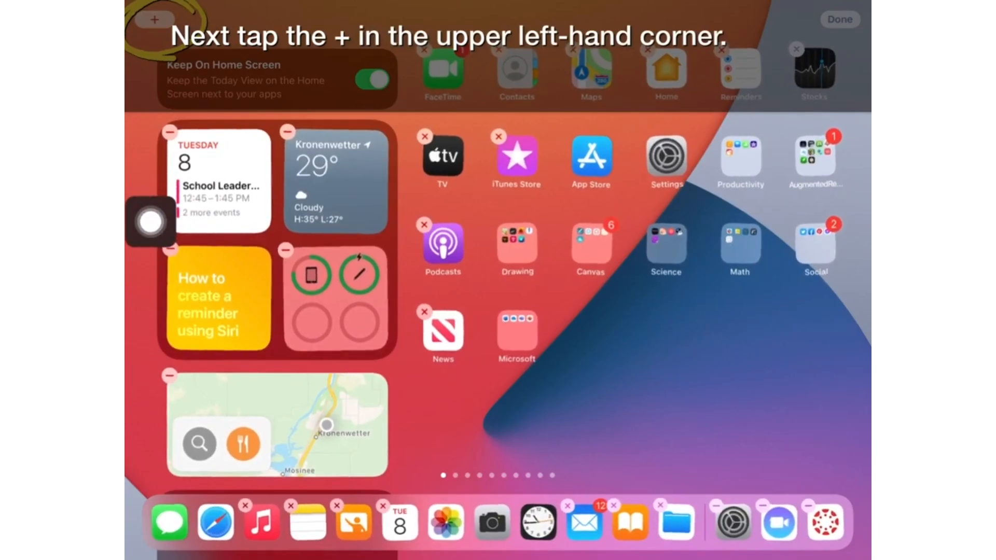
- Open the widget gallery, then show Paste's Clipboard History beside the Instagram post
click(154, 21)
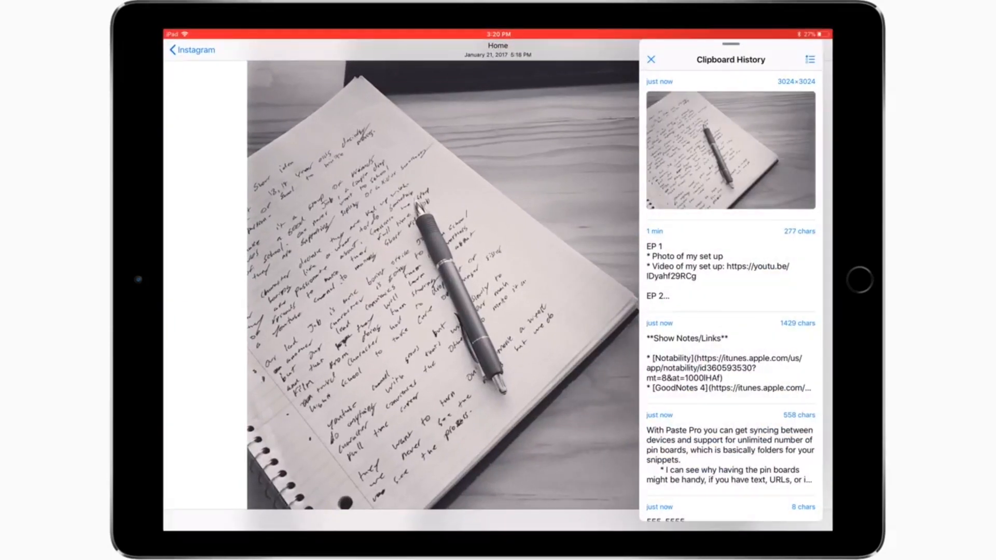
click(730, 150)
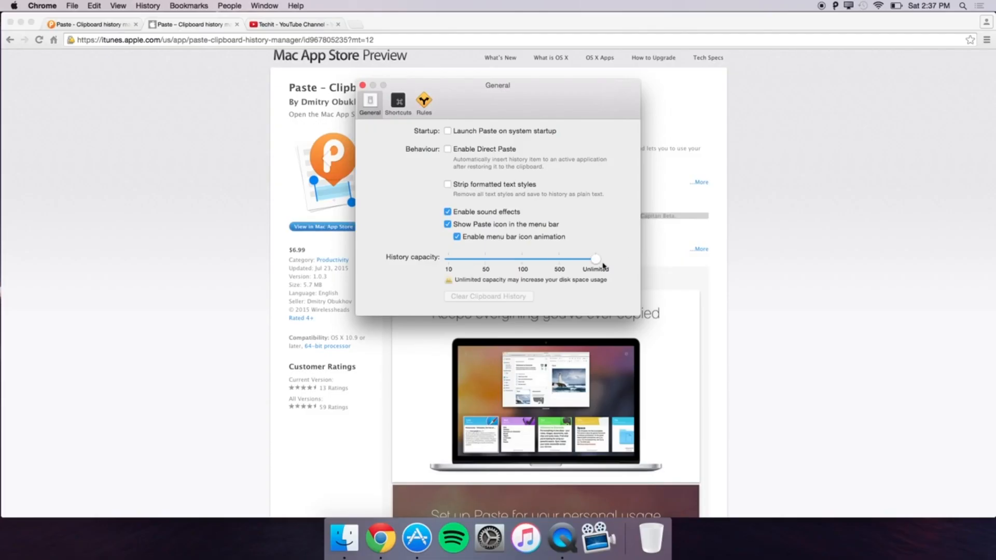
- Drag Paste's history capacity to Unlimited, then open the iPad app's Settings
drag(595, 259, 559, 261)
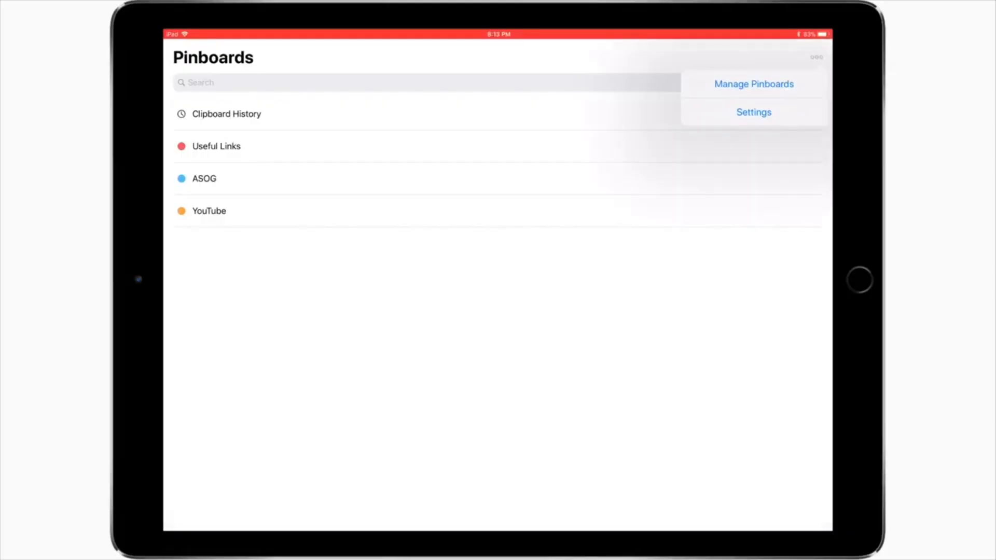
click(754, 112)
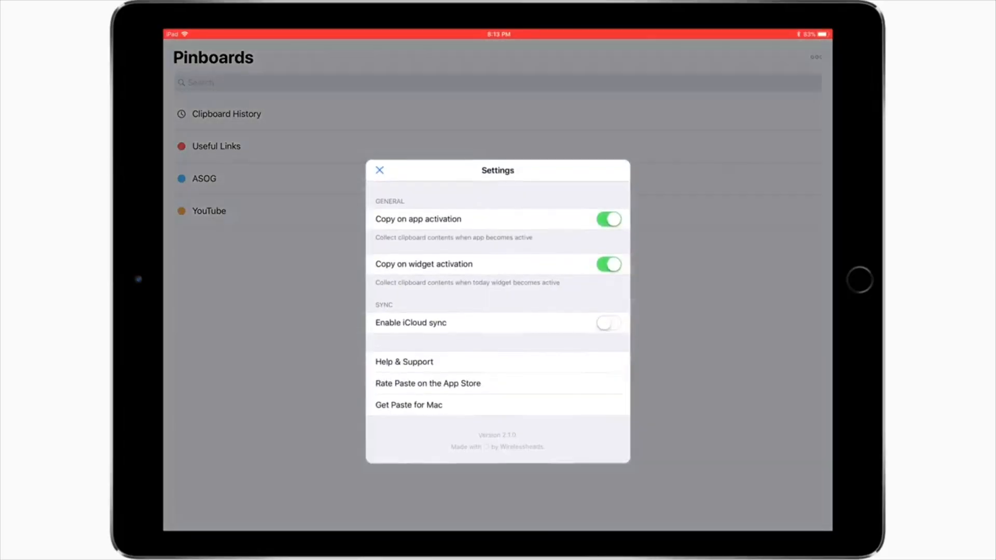